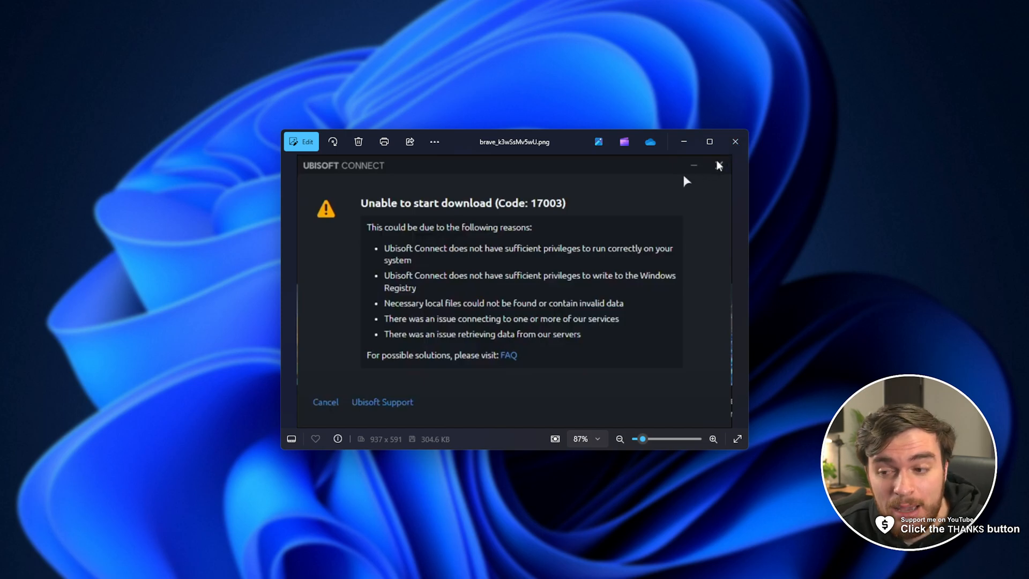
mouse_move(656, 313)
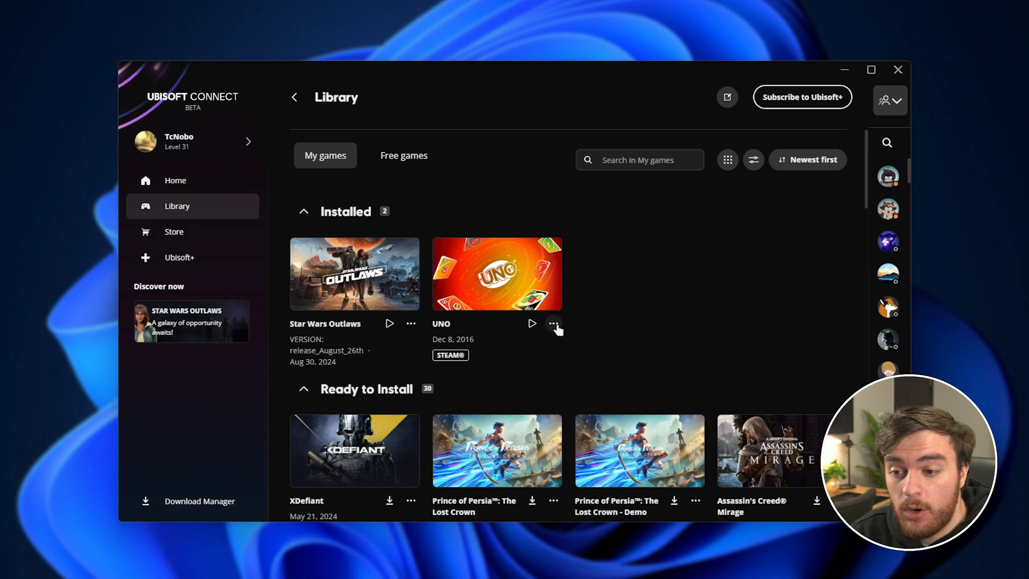
Step: Check UNO's game properties, then close the This PC File Explorer window
left_click(554, 324)
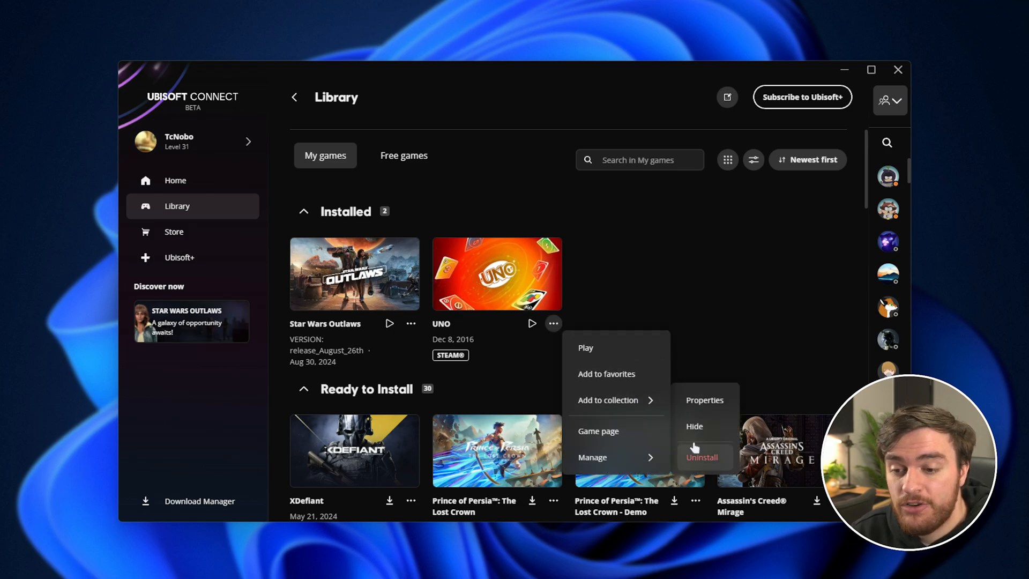
left_click(704, 400)
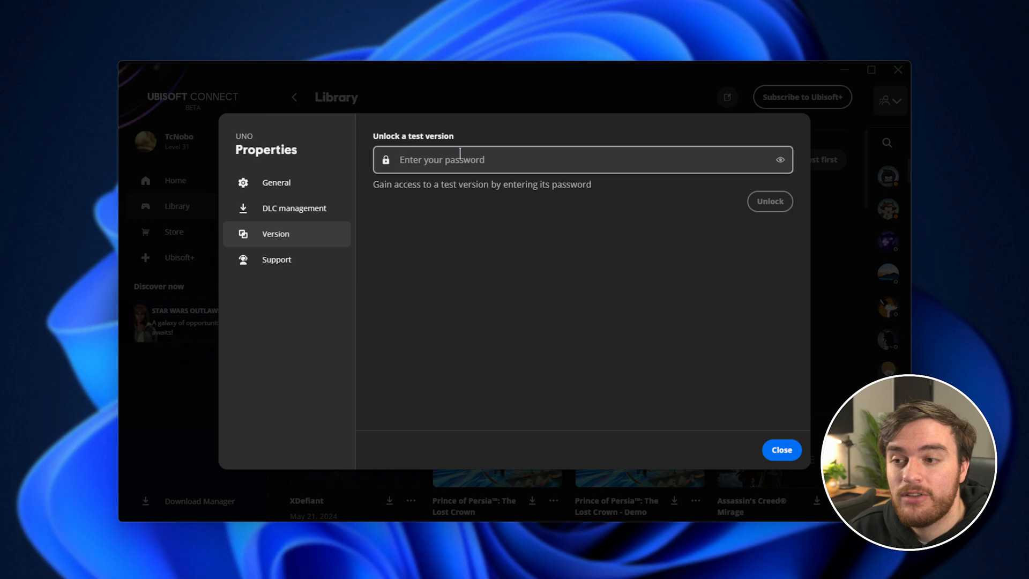
mouse_move(836, 253)
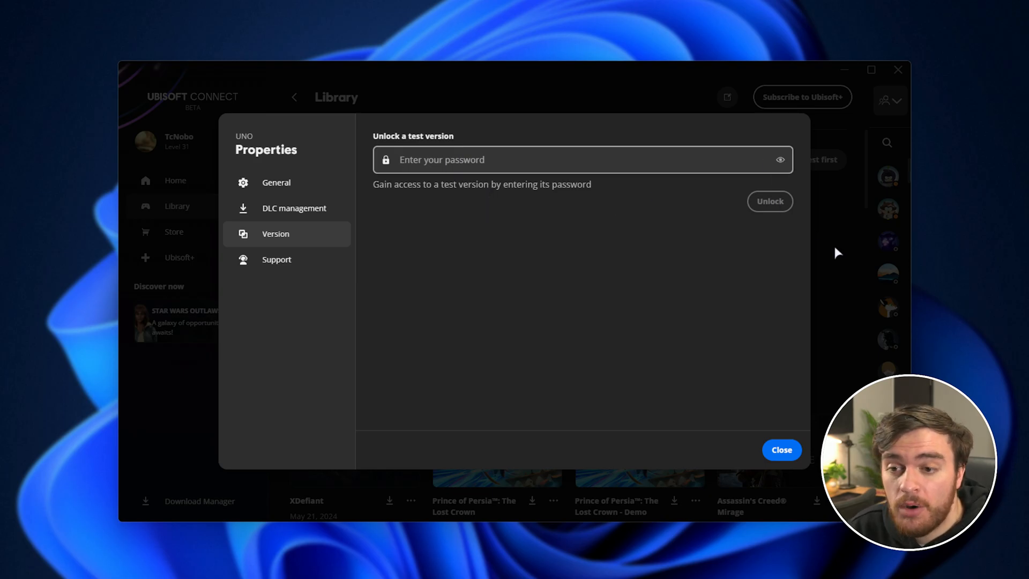
left_click(781, 450)
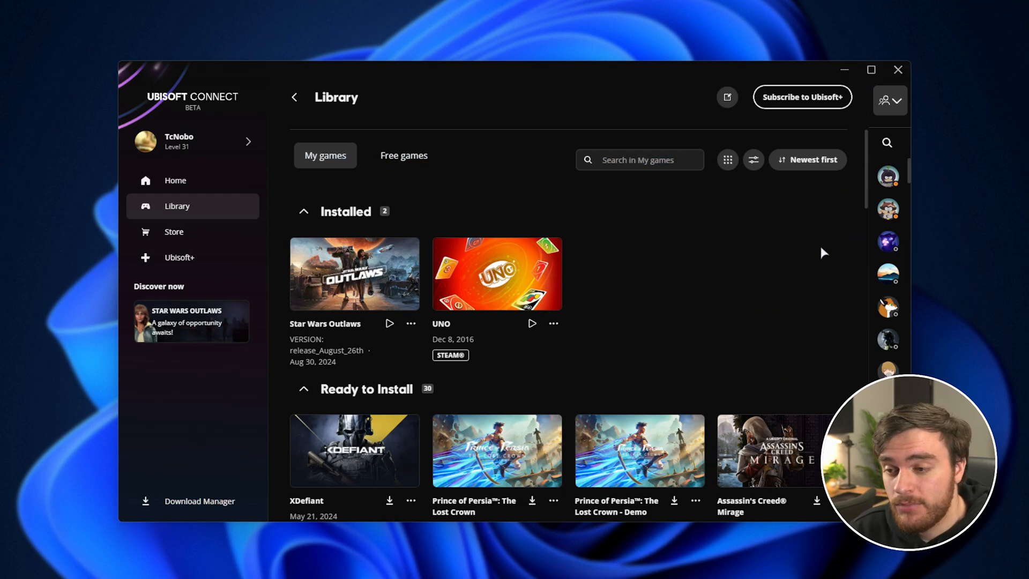
mouse_move(624, 330)
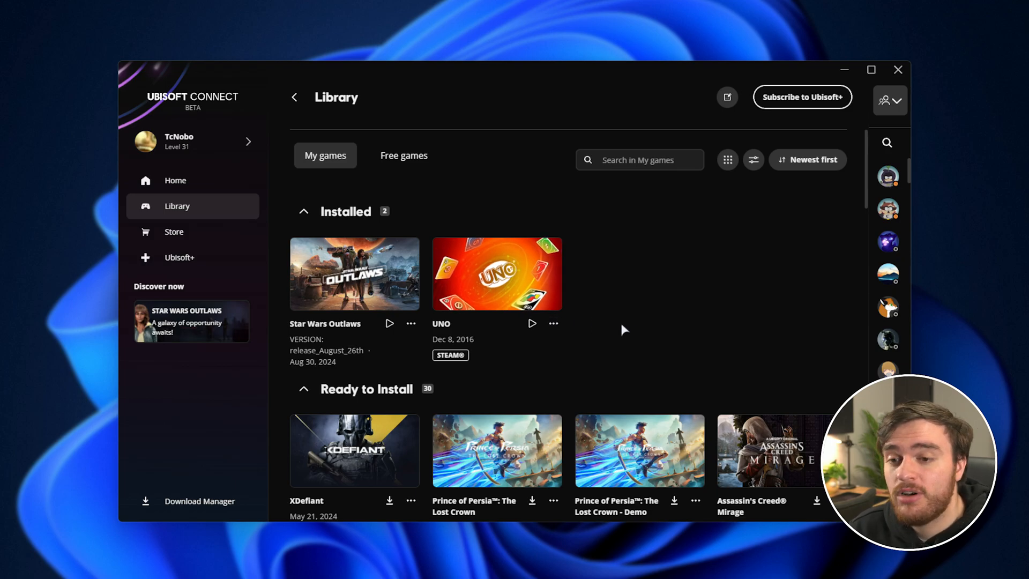
mouse_move(648, 280)
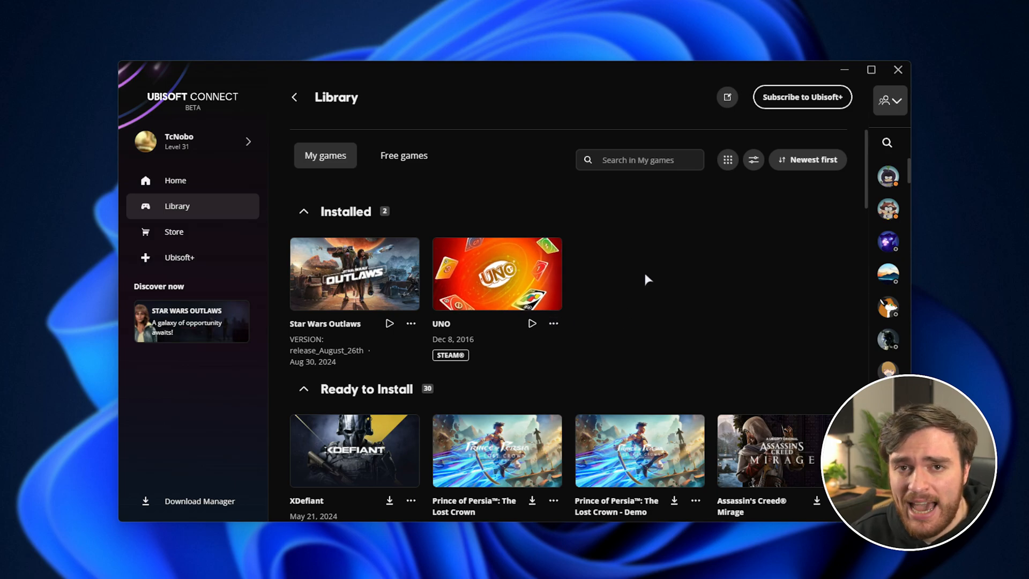
mouse_move(635, 261)
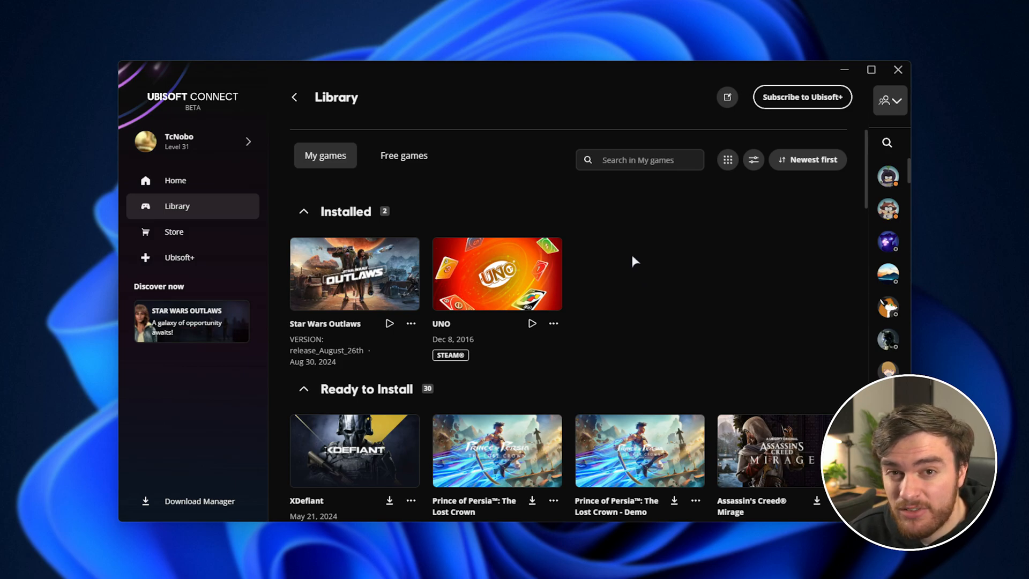
mouse_move(748, 187)
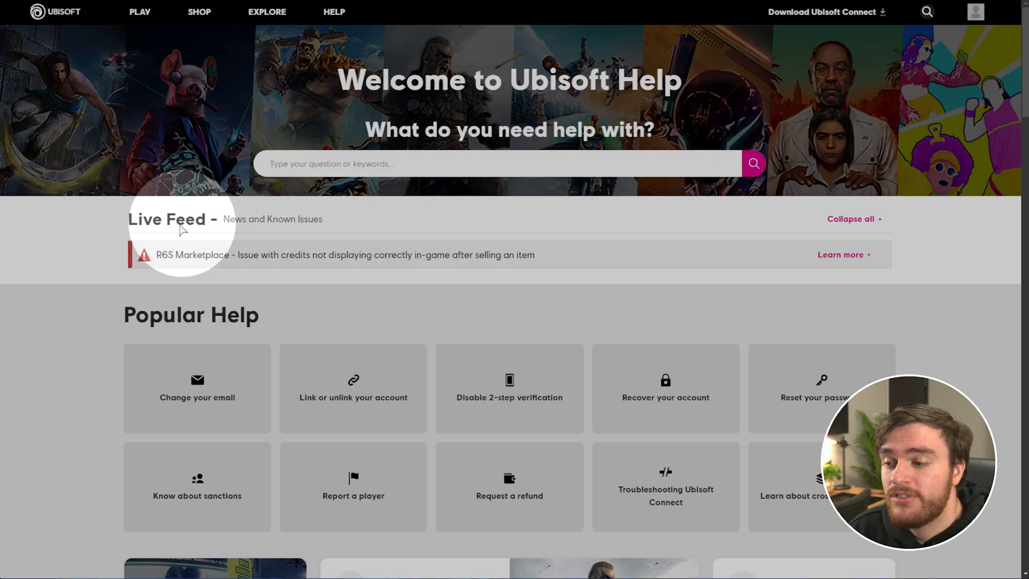
mouse_move(318, 236)
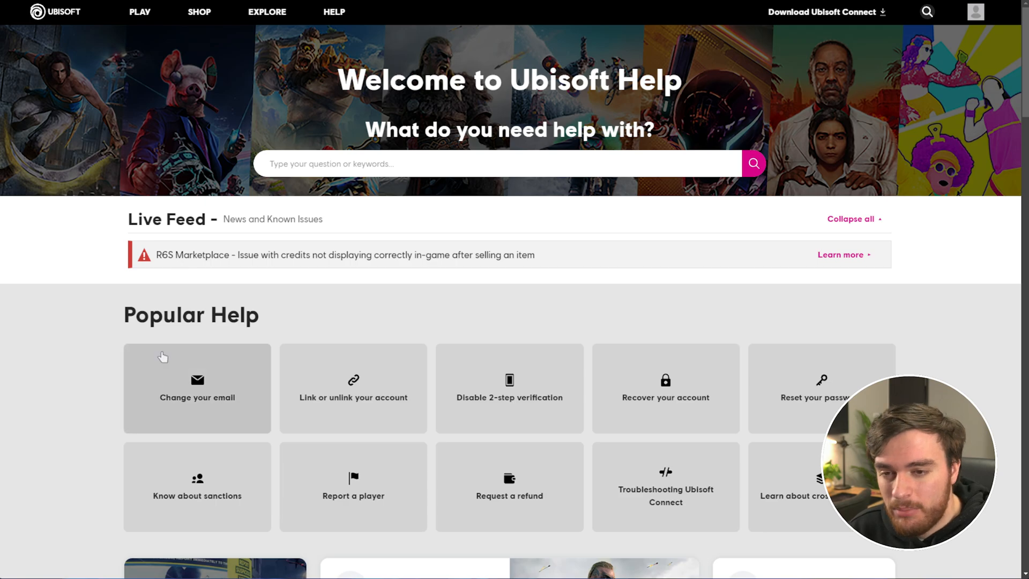
mouse_move(193, 321)
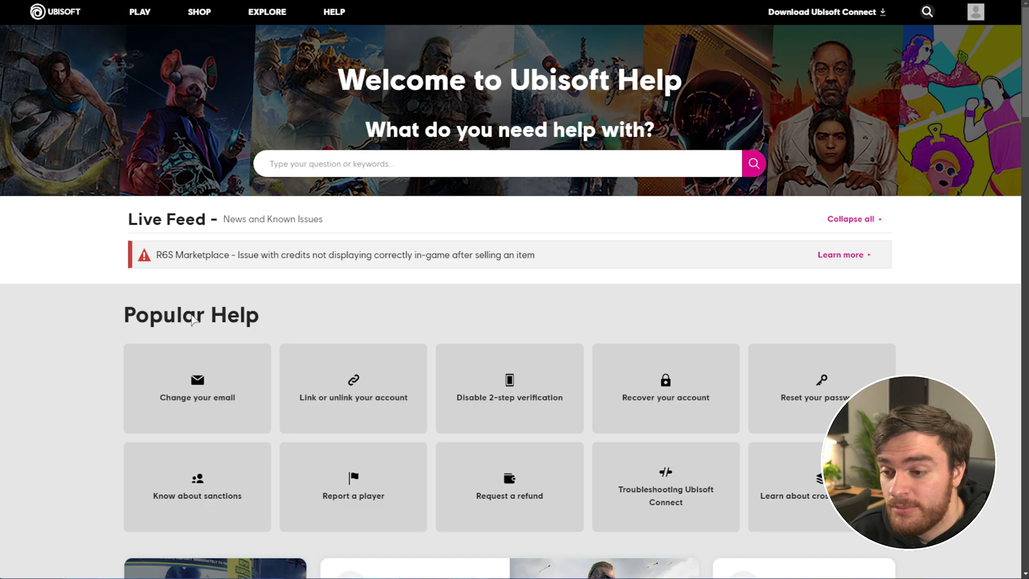
mouse_move(313, 257)
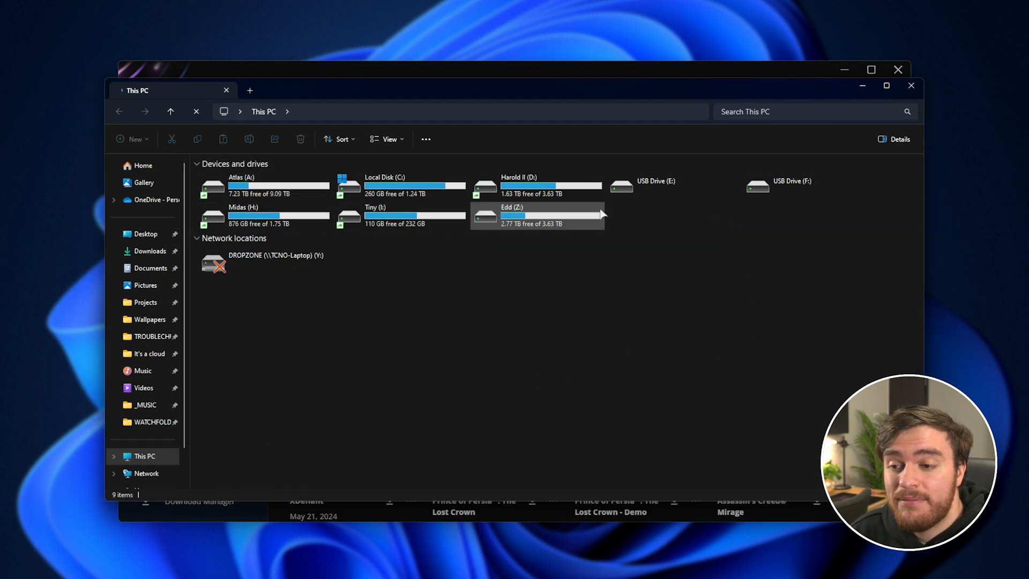
mouse_move(995, 275)
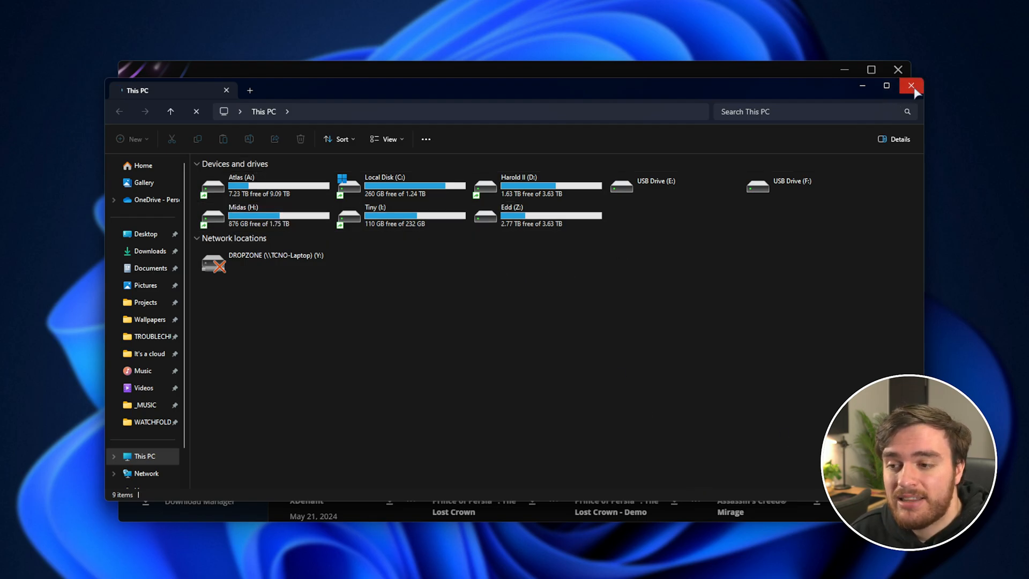
left_click(911, 85)
type("ubis")
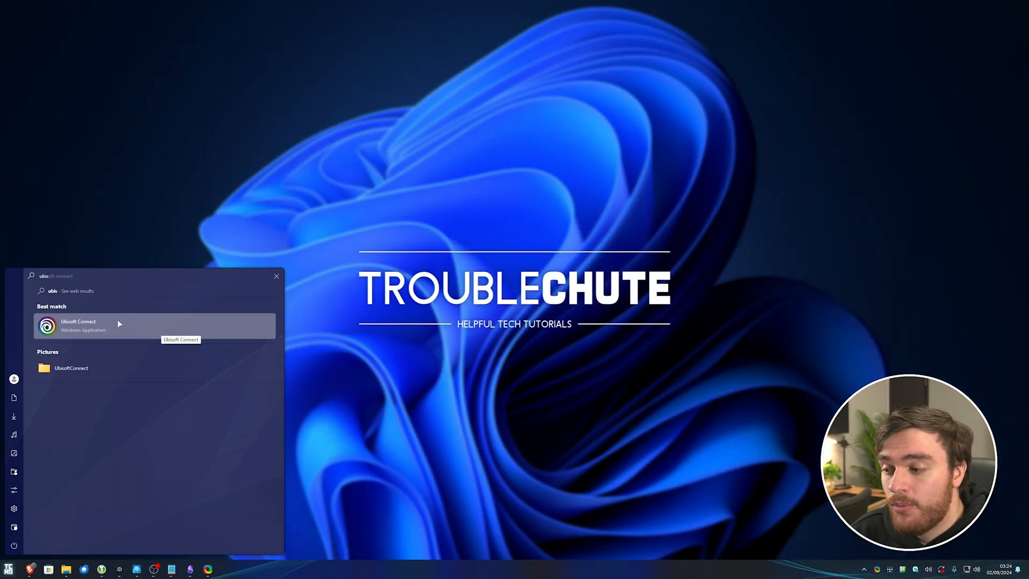
Step: Run the Ubisoft Connect search result as administrator from its right-click menu
right_click(79, 325)
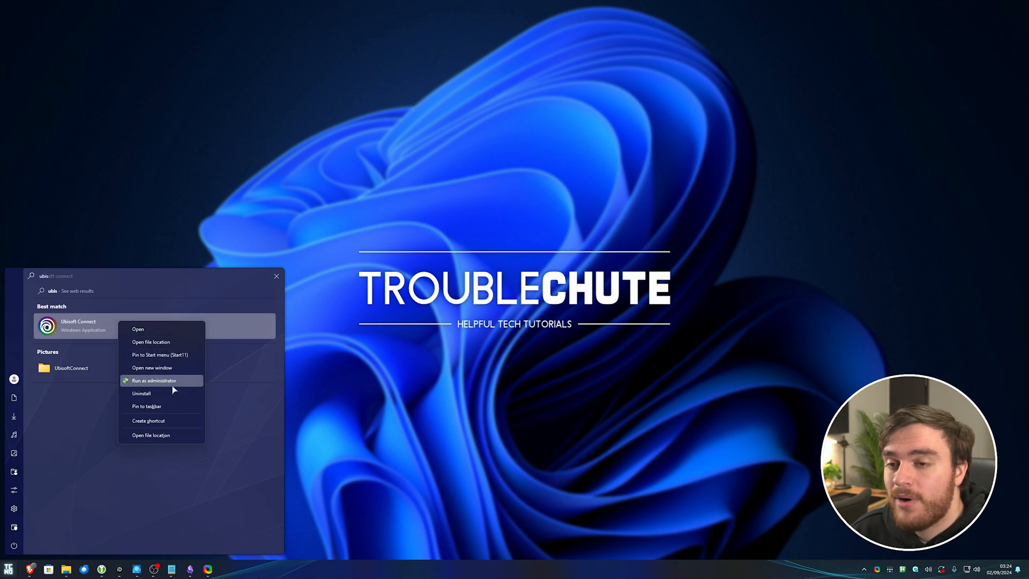
left_click(154, 381)
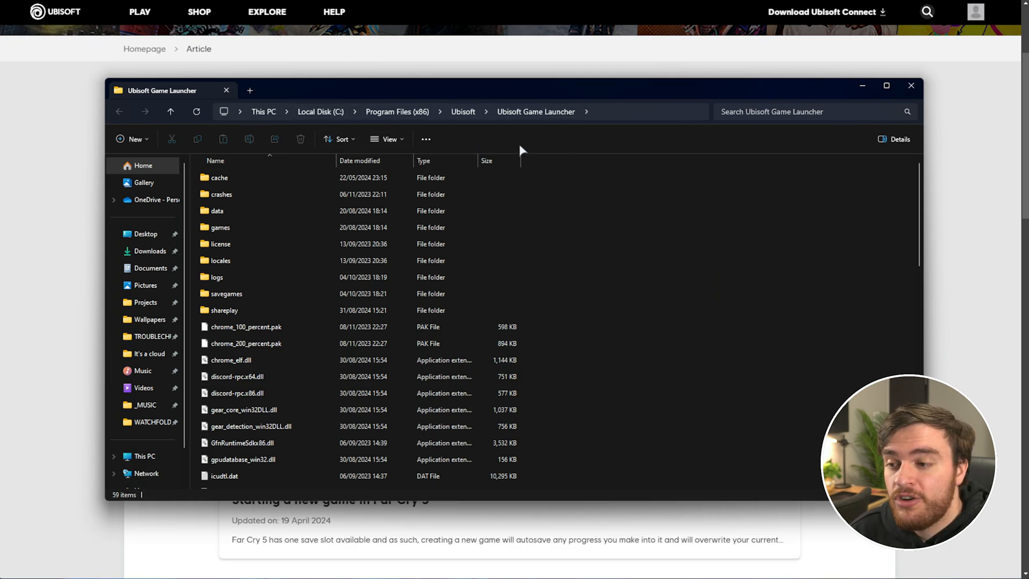
Step: Inspect the savegames folder and its saves subfolder, then close the Ubisoft Game Launcher window
double_click(226, 293)
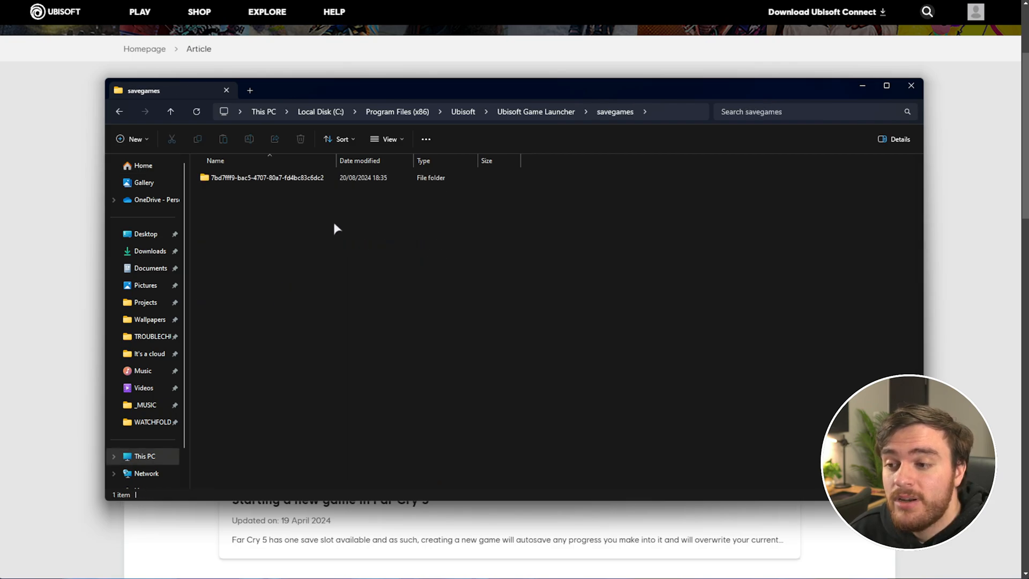
double_click(267, 178)
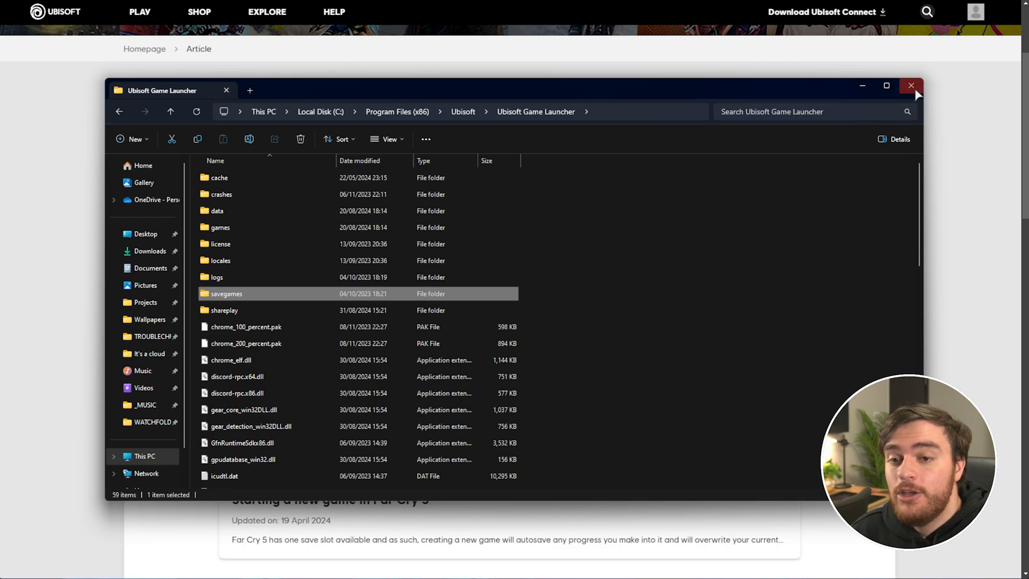
left_click(912, 85)
type("cmd")
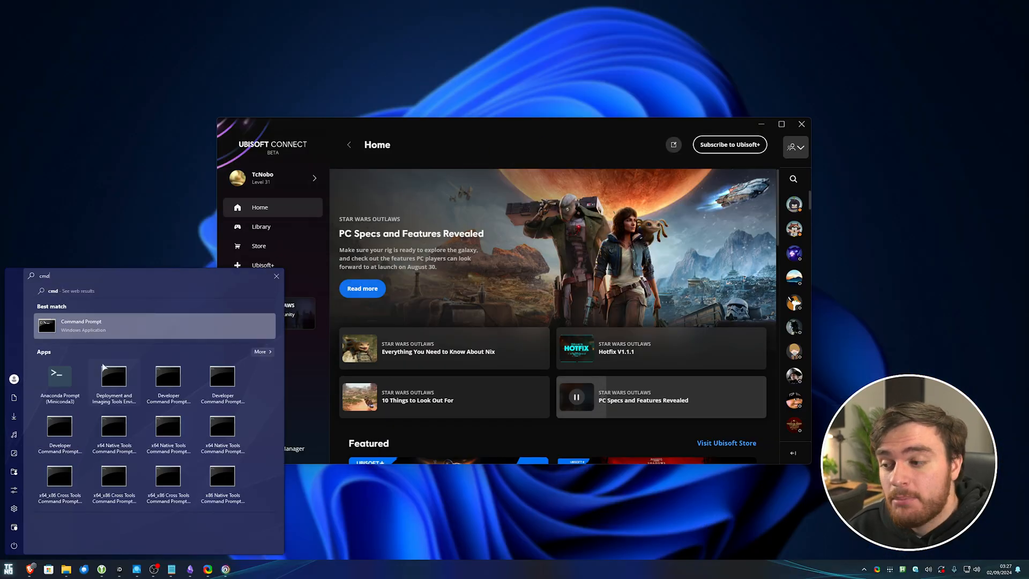
Step: Run the Command Prompt search result as administrator
right_click(81, 325)
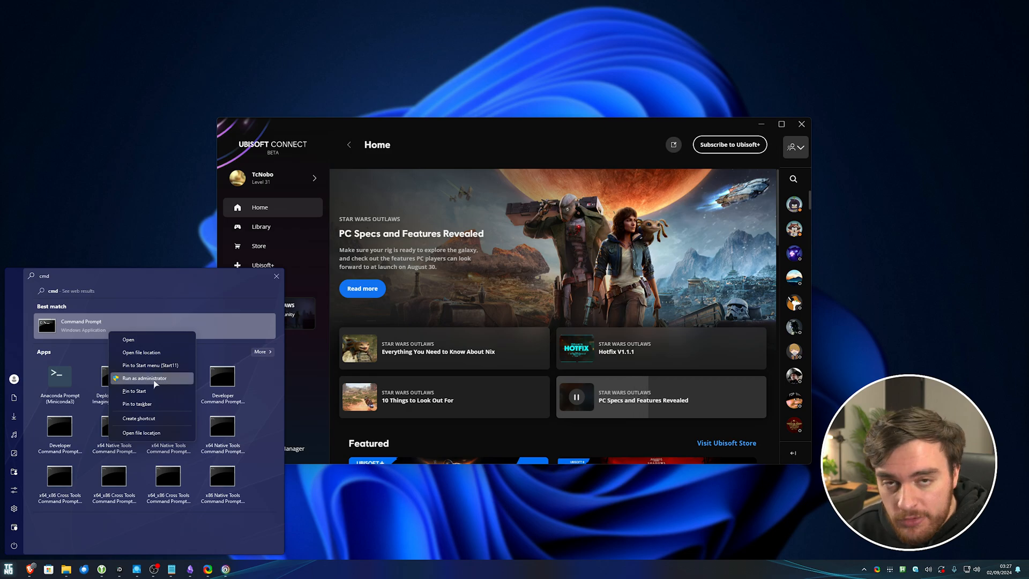
left_click(144, 378)
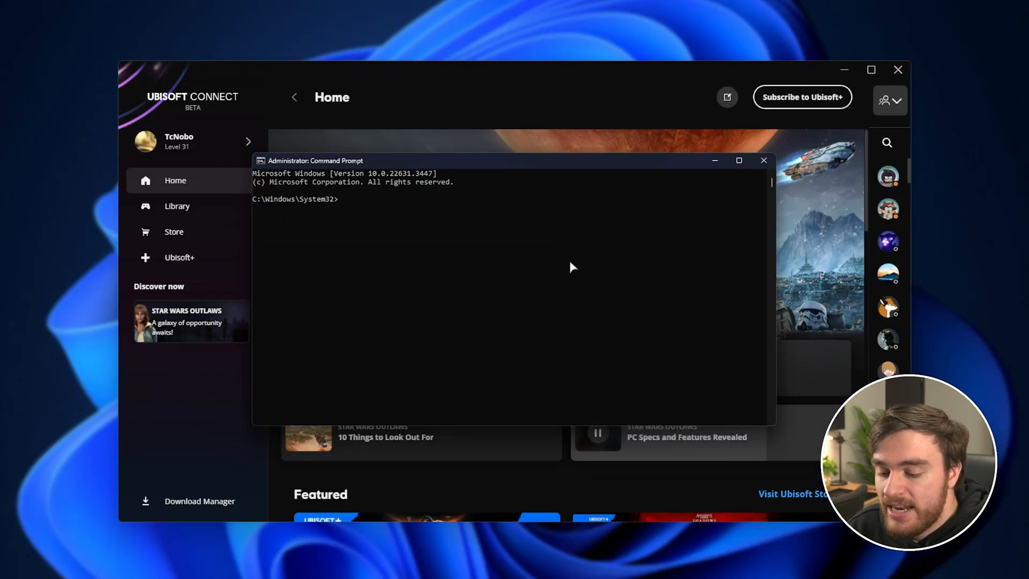
Step: Run 'ipconfig /flushdns' and 'netsh winsock reset' in the elevated Command Prompt
type("ipconfig")
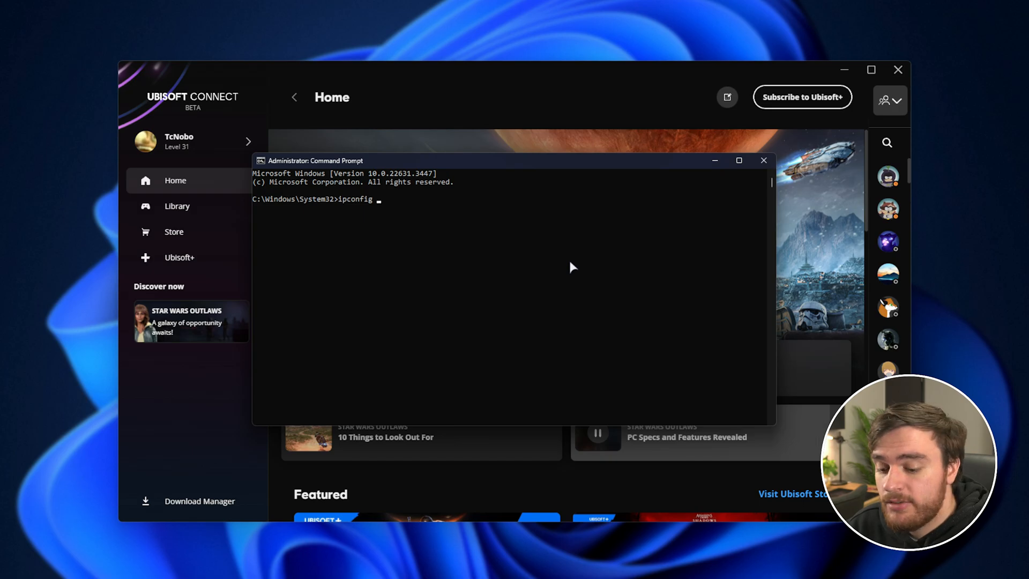
type("/flushdn")
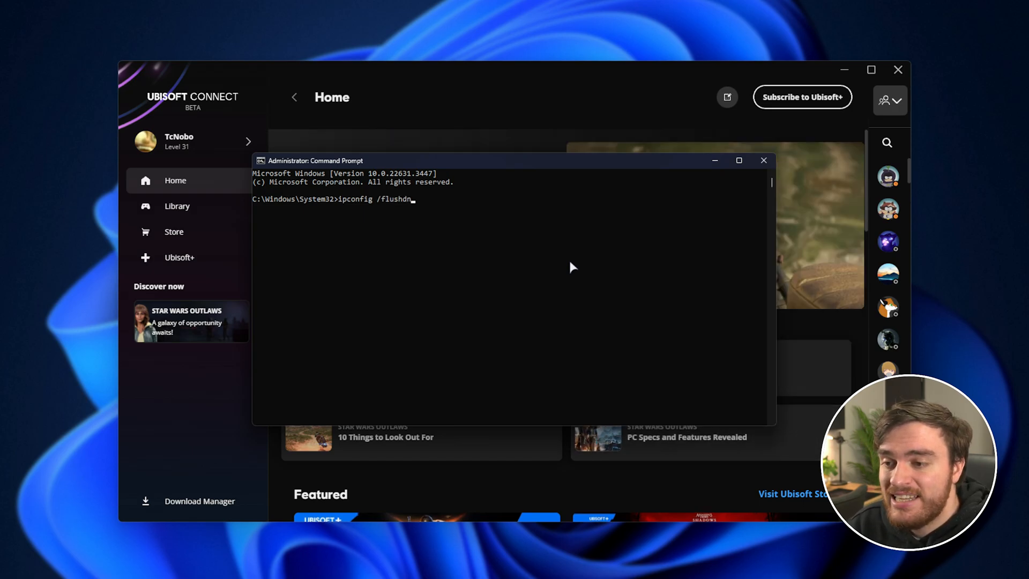
key("enter")
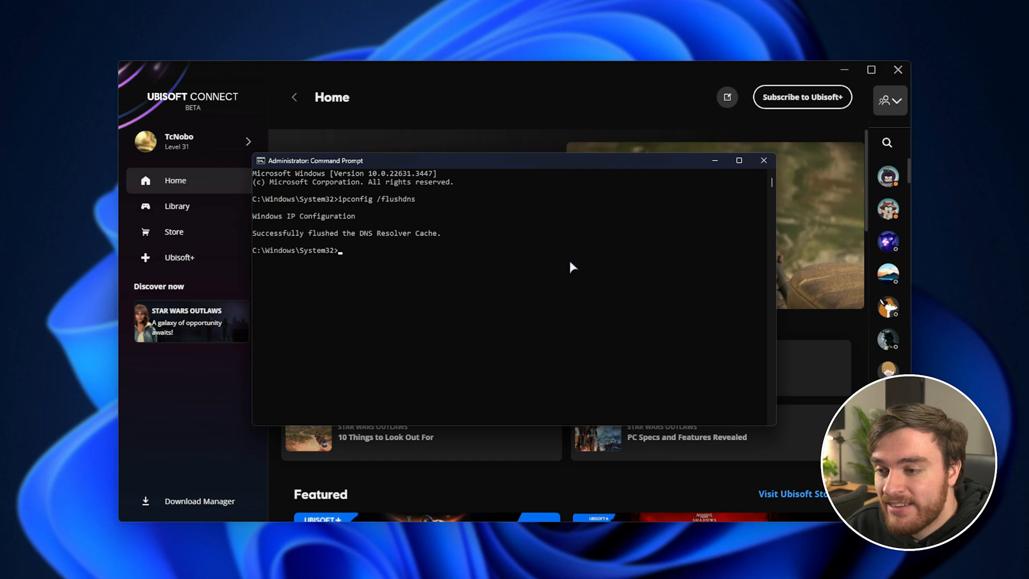
mouse_move(413, 232)
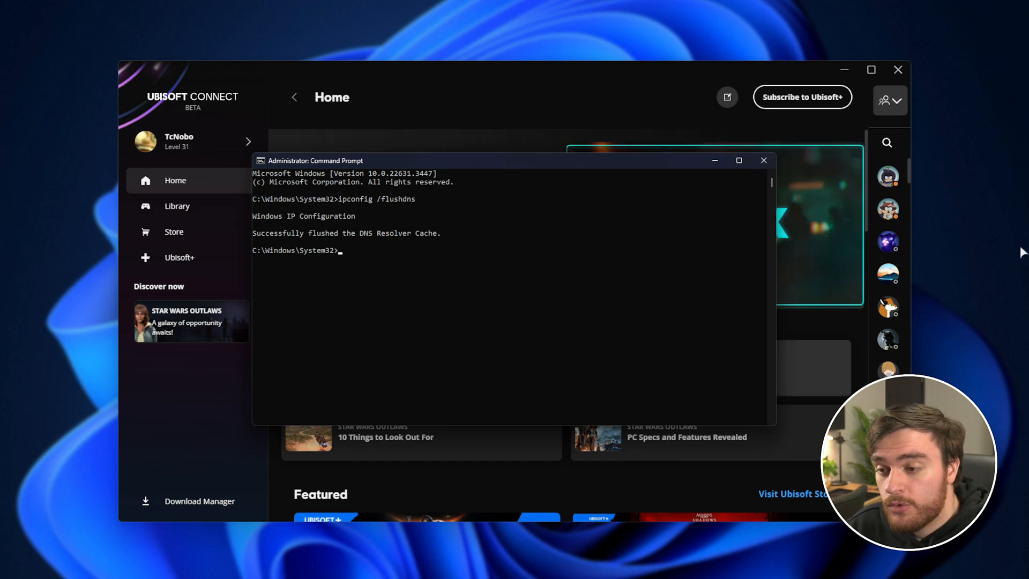
type("netsh winsock reset")
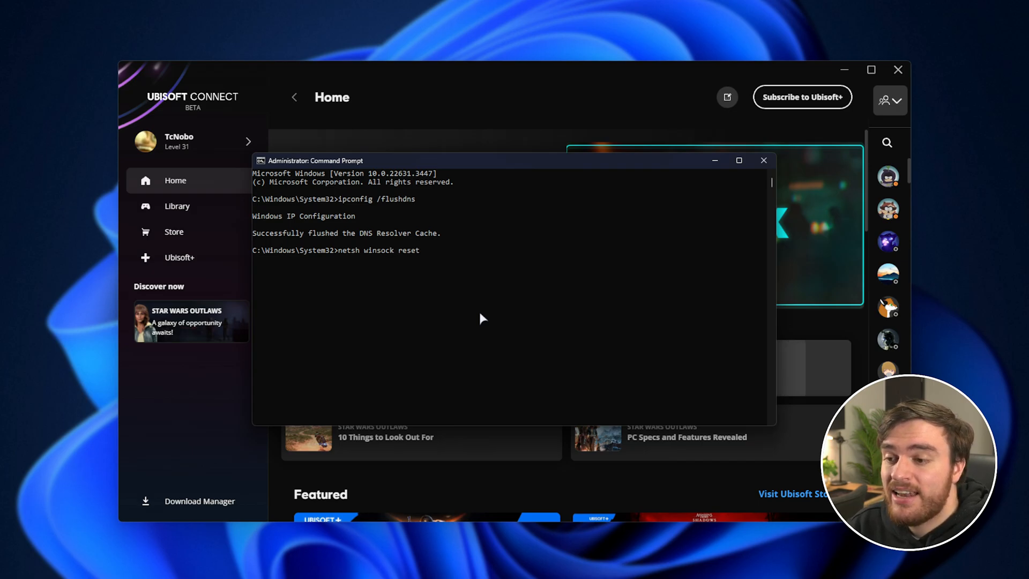
key("enter")
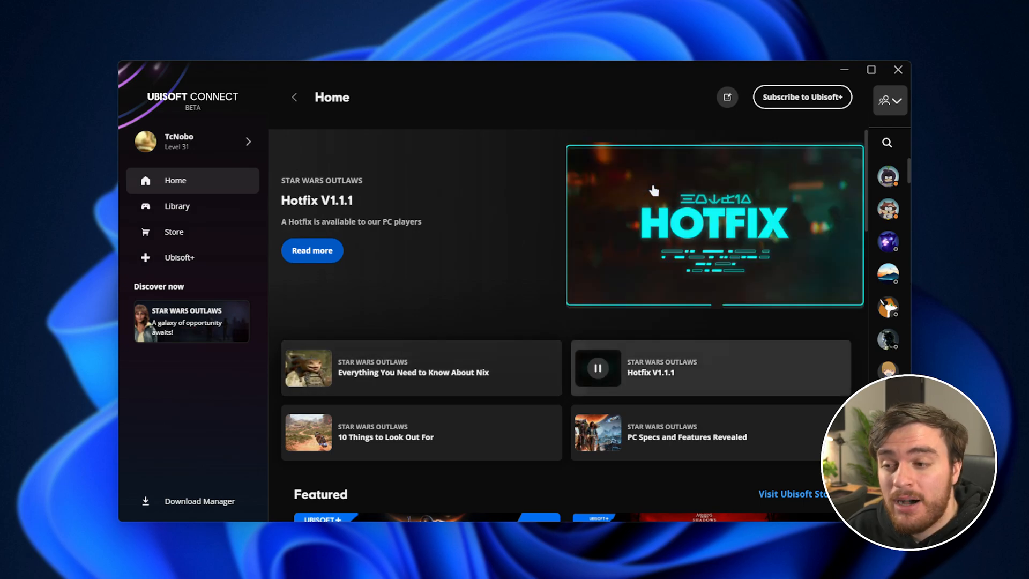
mouse_move(460, 125)
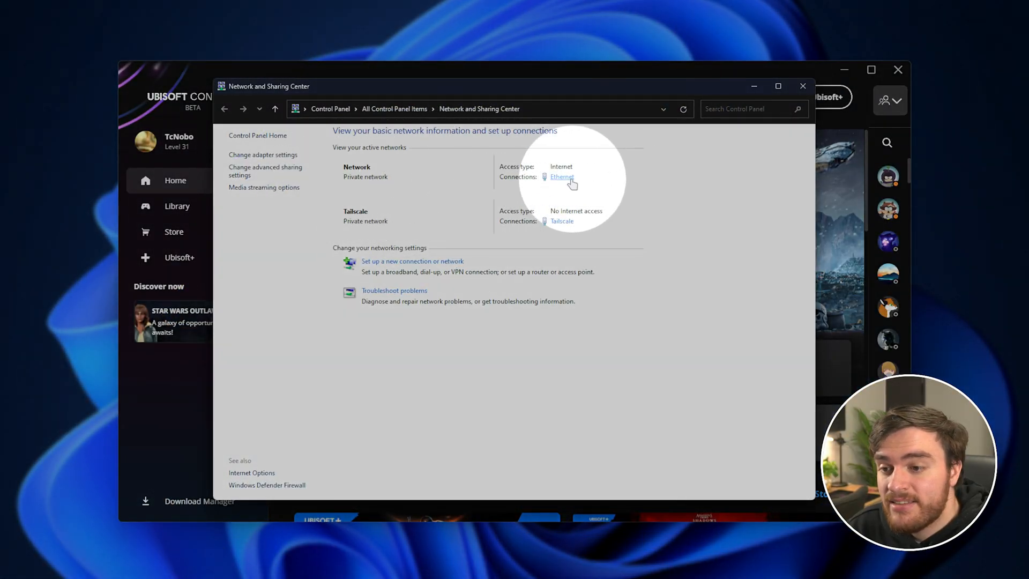
Step: Open Ethernet status, its Properties, then Internet Protocol Version 4 (TCP/IPv4) properties
left_click(561, 178)
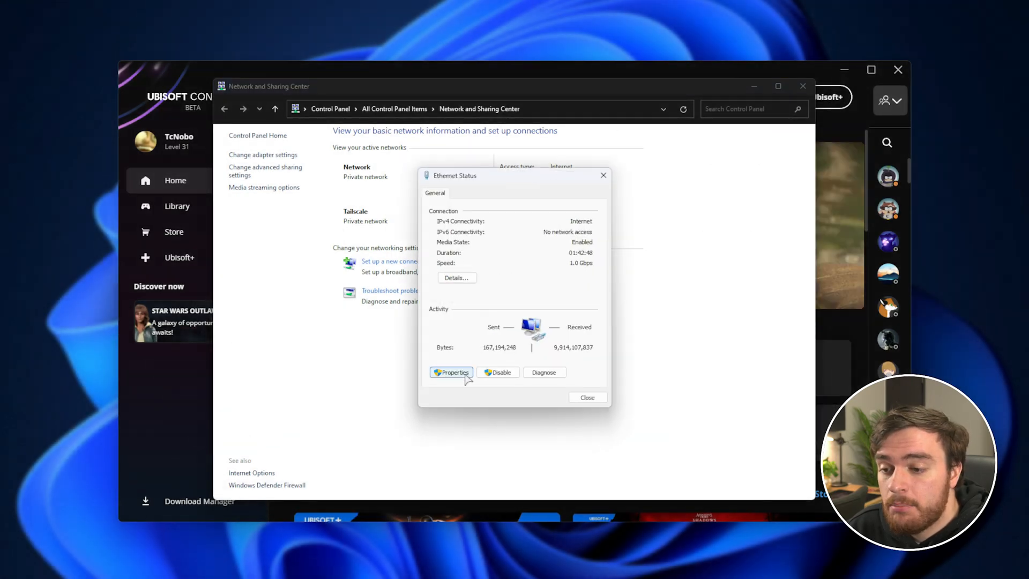
left_click(451, 372)
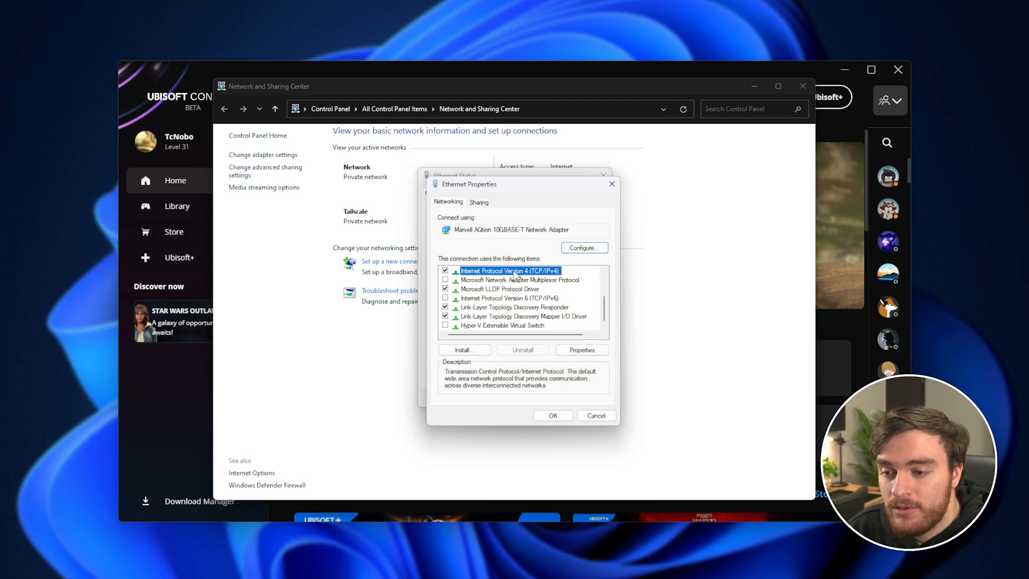
left_click(581, 349)
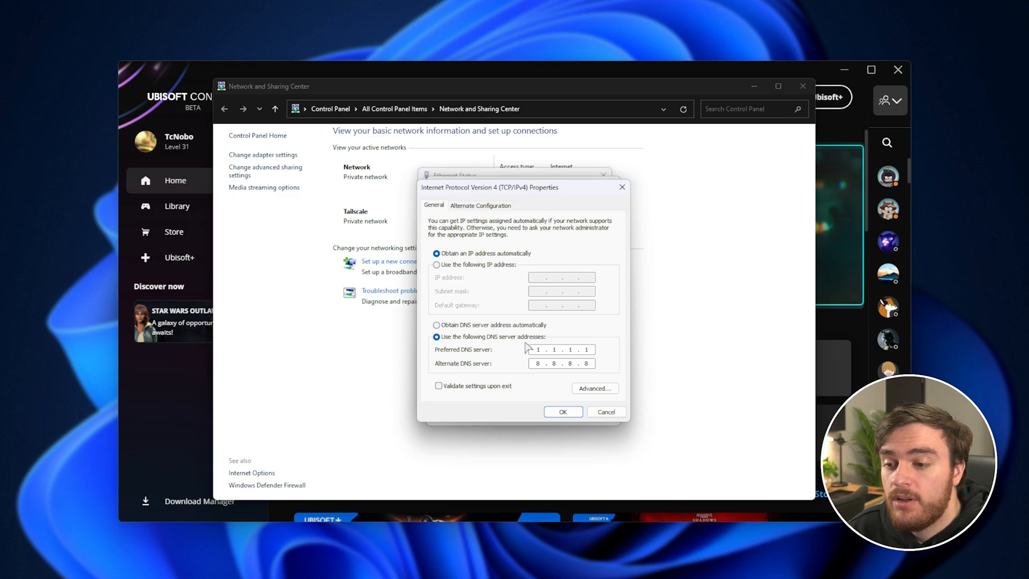
mouse_move(526, 353)
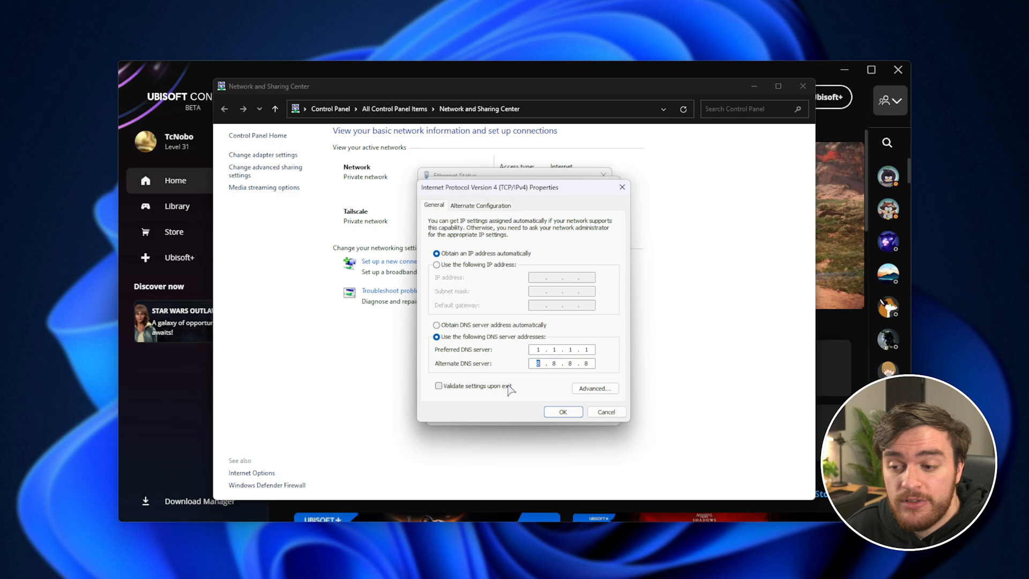
mouse_move(506, 381)
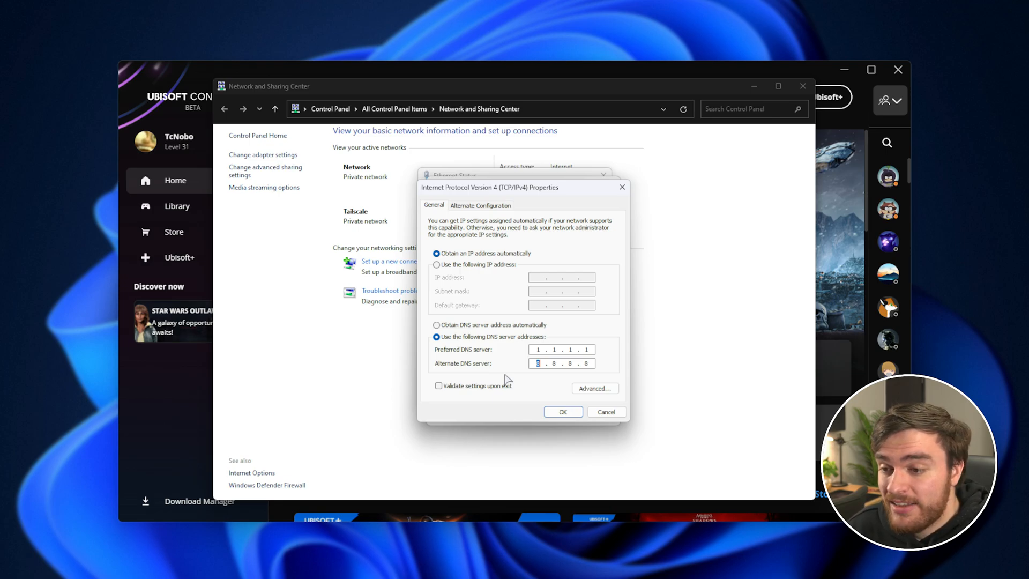
mouse_move(509, 356)
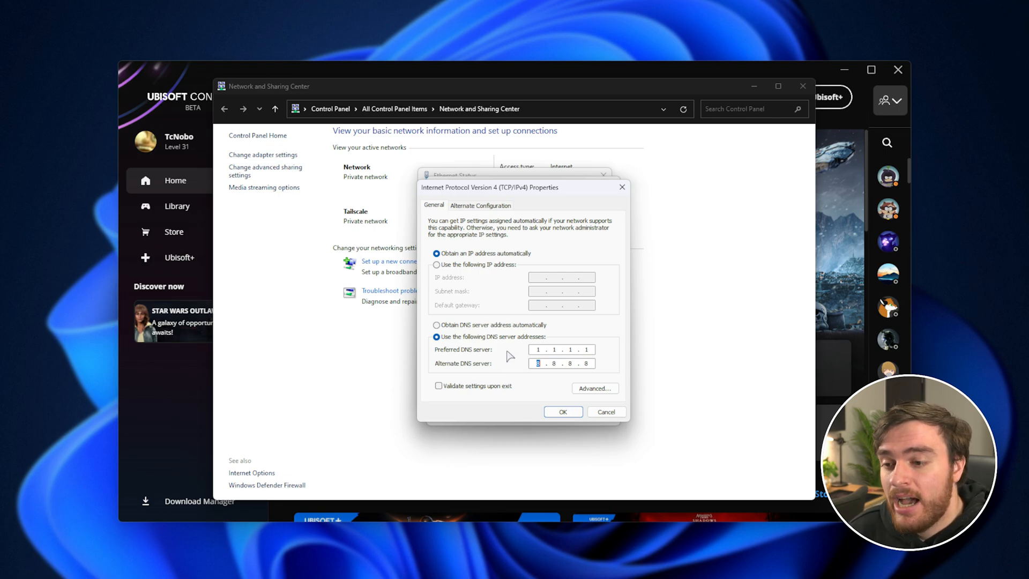
Step: Confirm DNS servers 1.1.1.1 and 8.8.8.8 with OK and close Ethernet Status
left_click(562, 411)
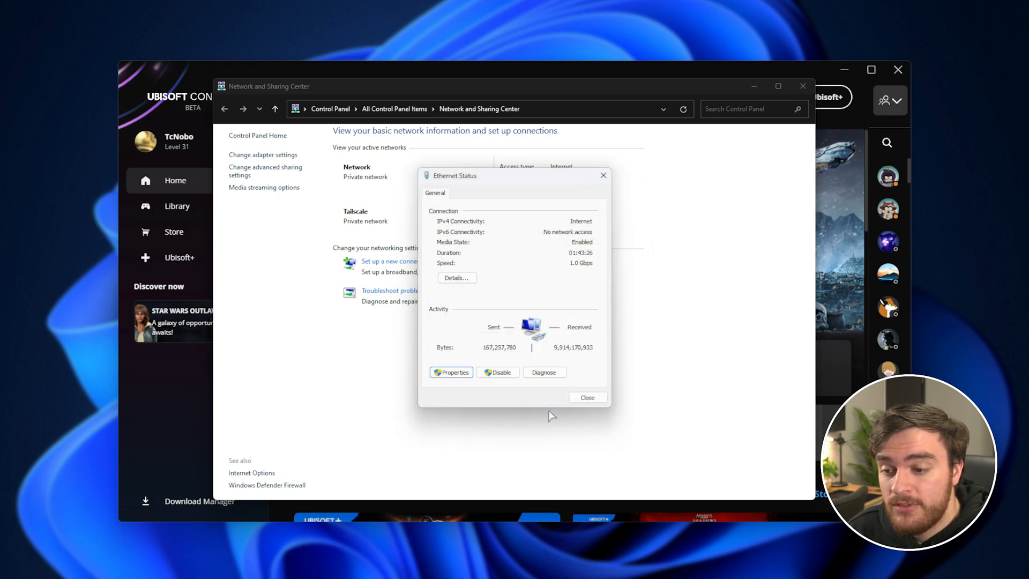
left_click(587, 397)
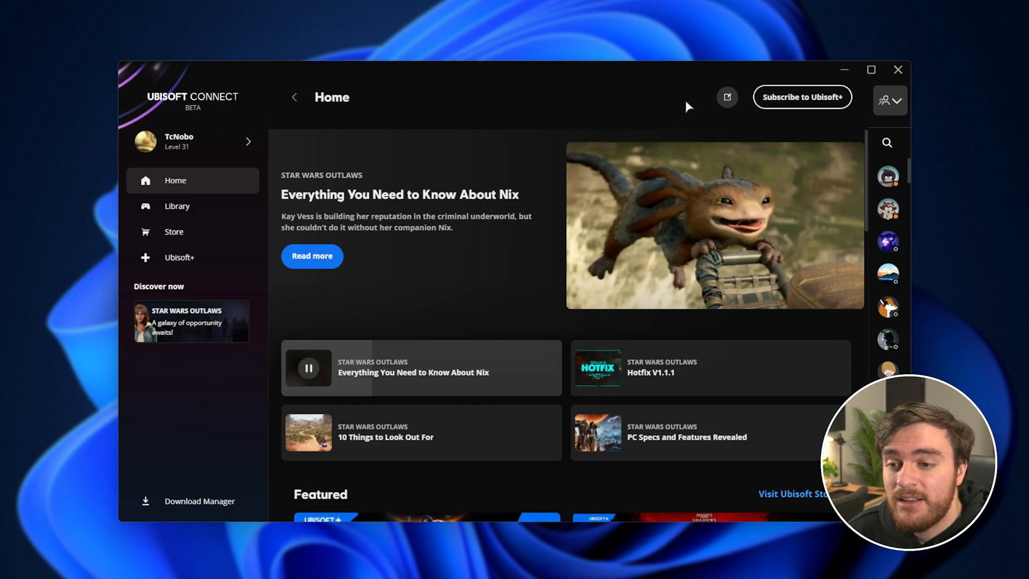
mouse_move(423, 102)
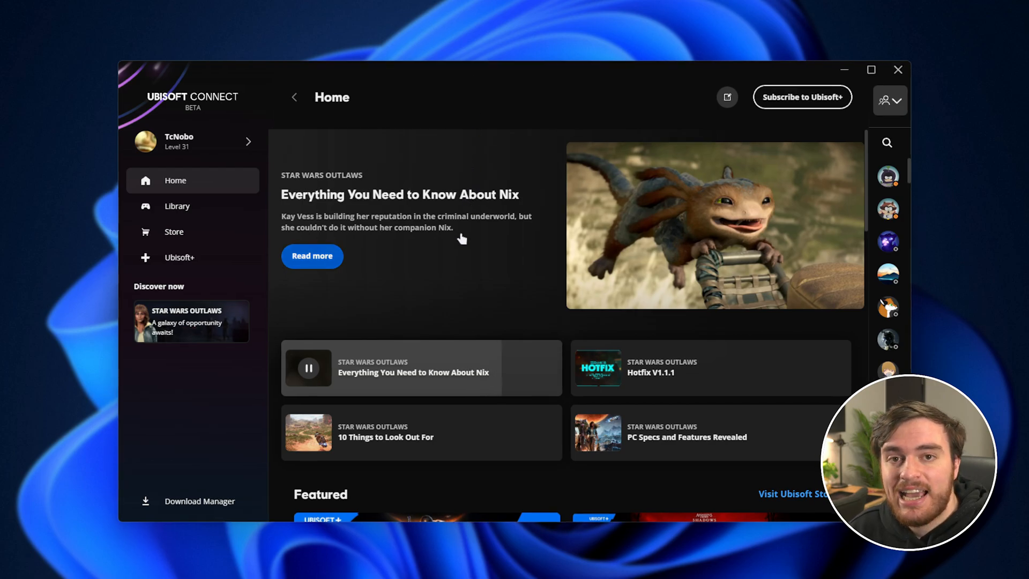
Step: Open the Library page from Ubisoft Connect's left sidebar
left_click(176, 205)
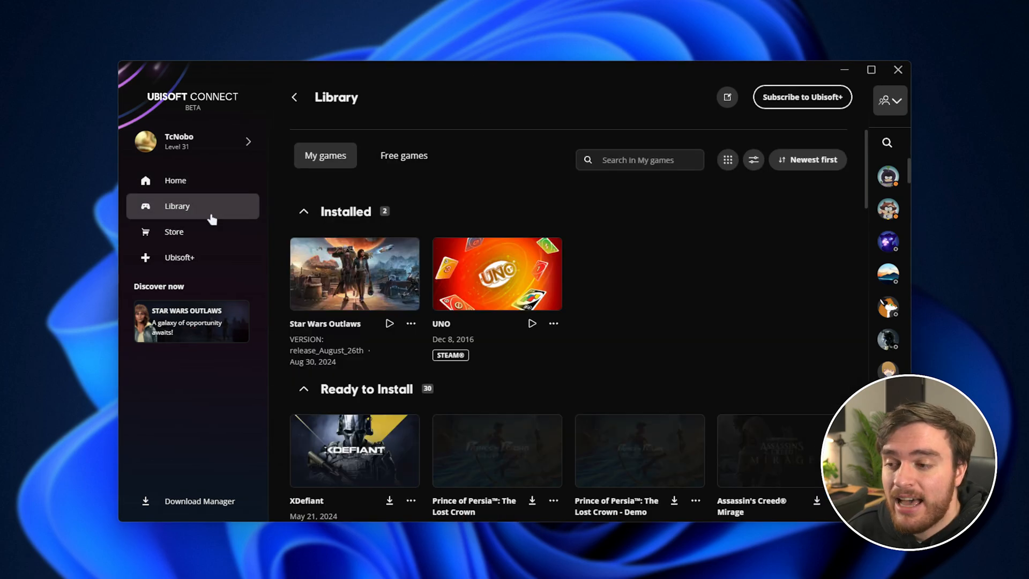